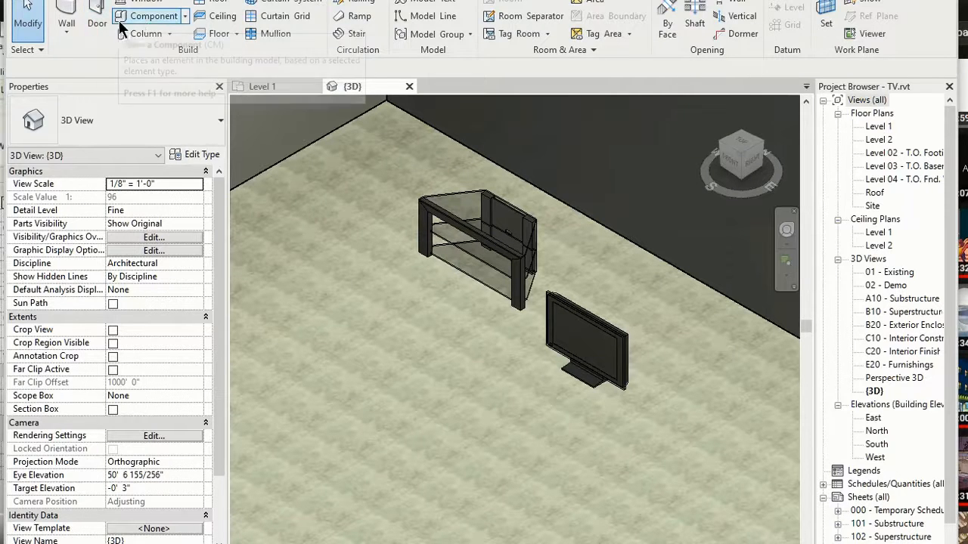
# Step: Start placing a furniture component, then cancel without adding anything to the room
pyautogui.click(150, 16)
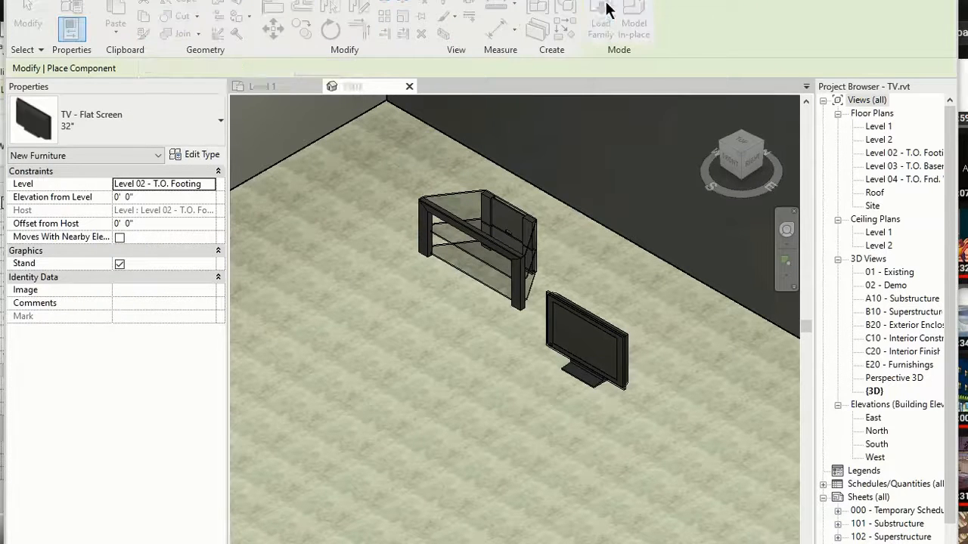
pyautogui.click(600, 23)
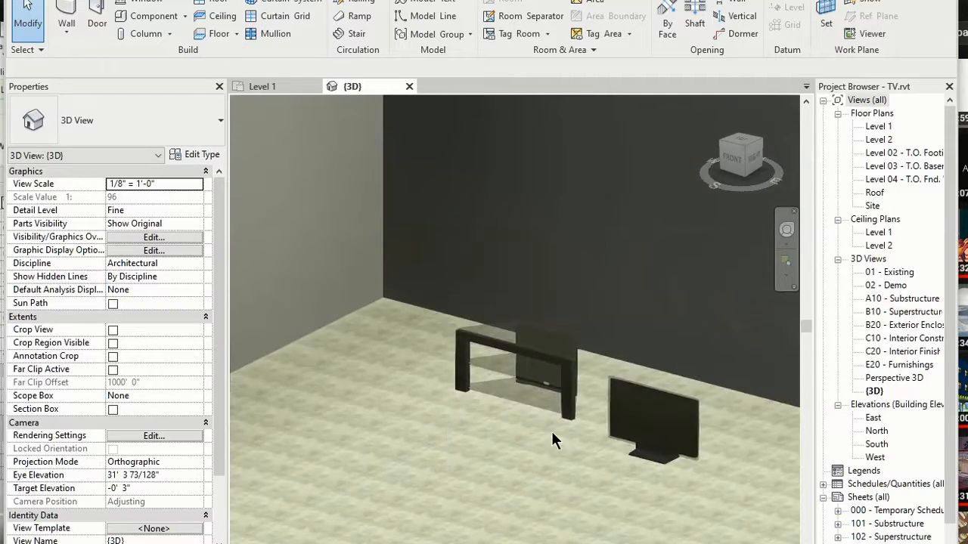
# Step: Select the 32-inch flat-screen TV and drag it into the glass TV stand
pyautogui.click(530, 355)
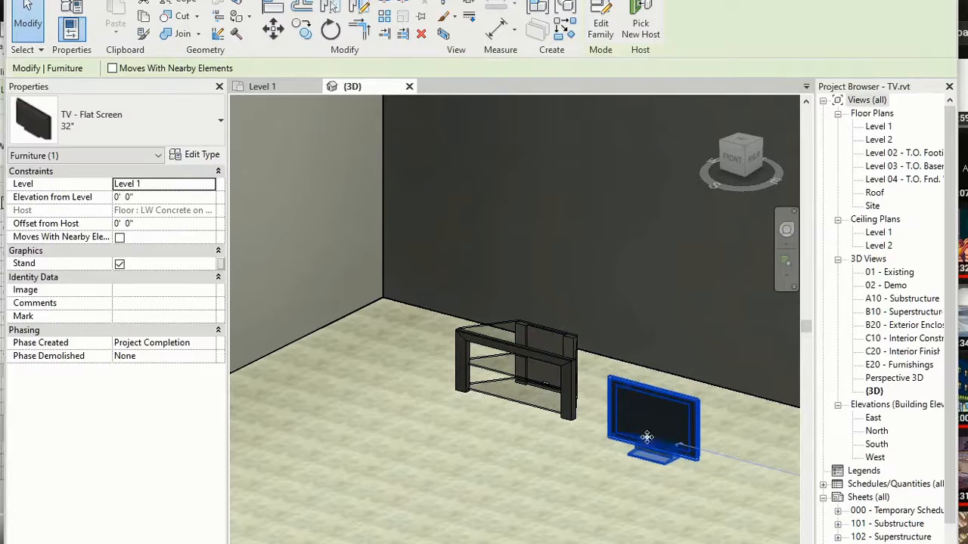
pyautogui.moveTo(649, 437); pyautogui.dragTo(535, 403)
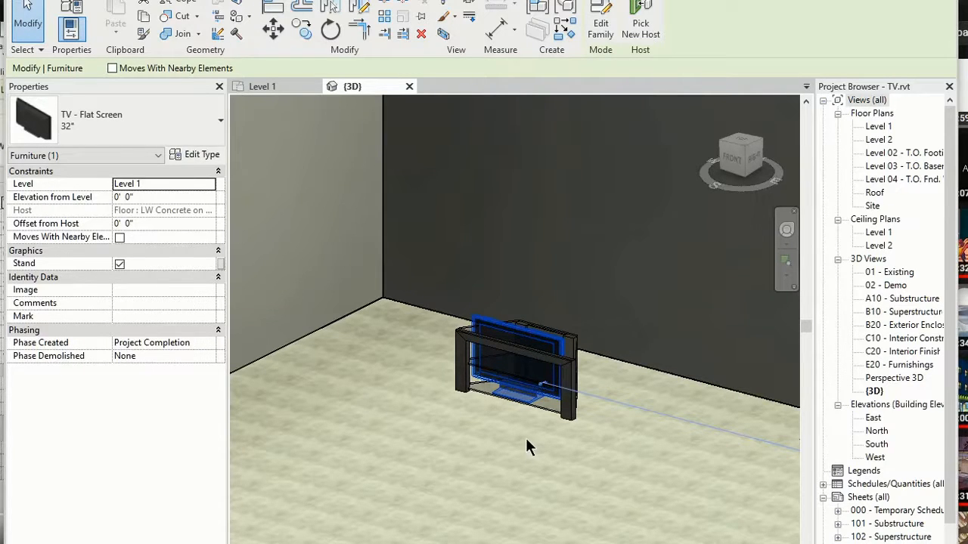
pyautogui.moveTo(442, 339)
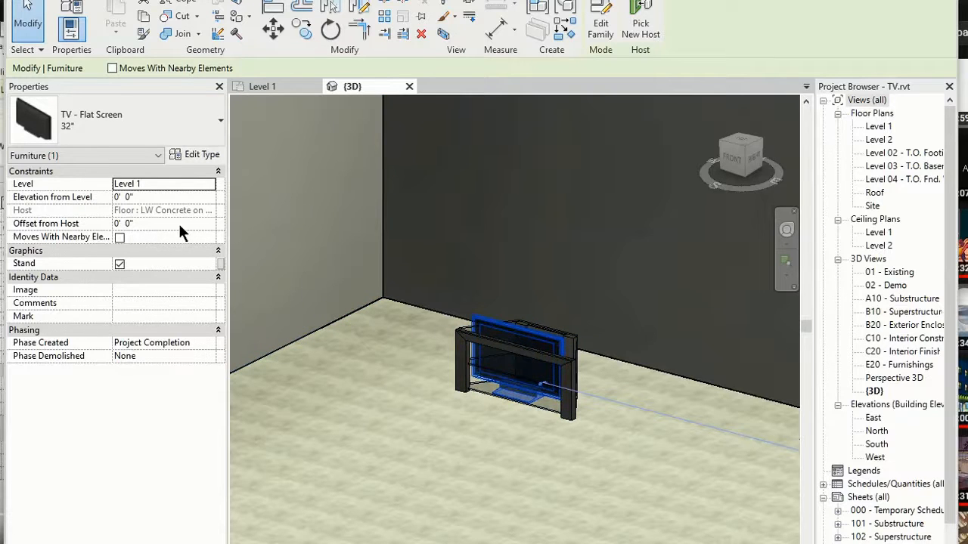
# Step: Enter a new Elevation from Level for the TV in Properties and apply it
pyautogui.click(163, 197)
pyautogui.write('4')
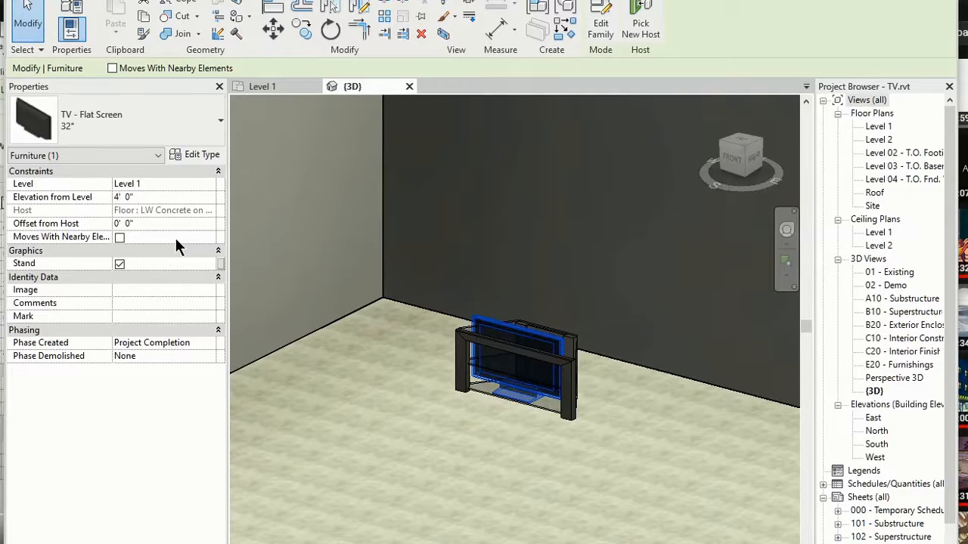
pyautogui.write('5\' 0"')
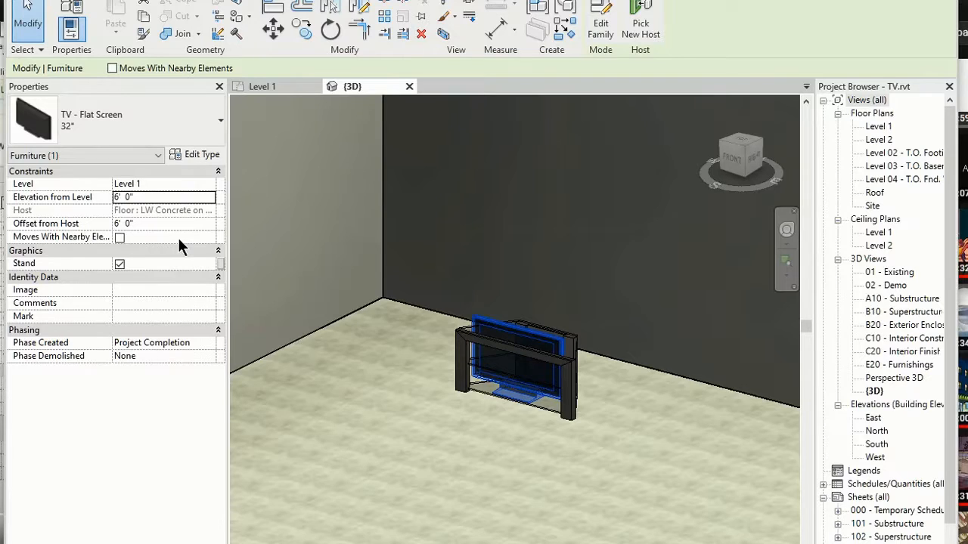
pyautogui.moveTo(198, 335)
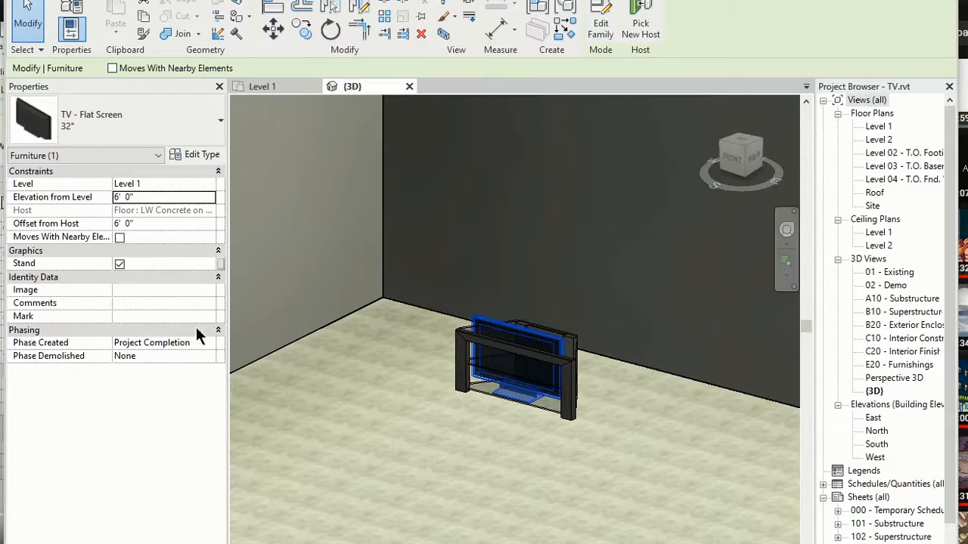
pyautogui.click(162, 223)
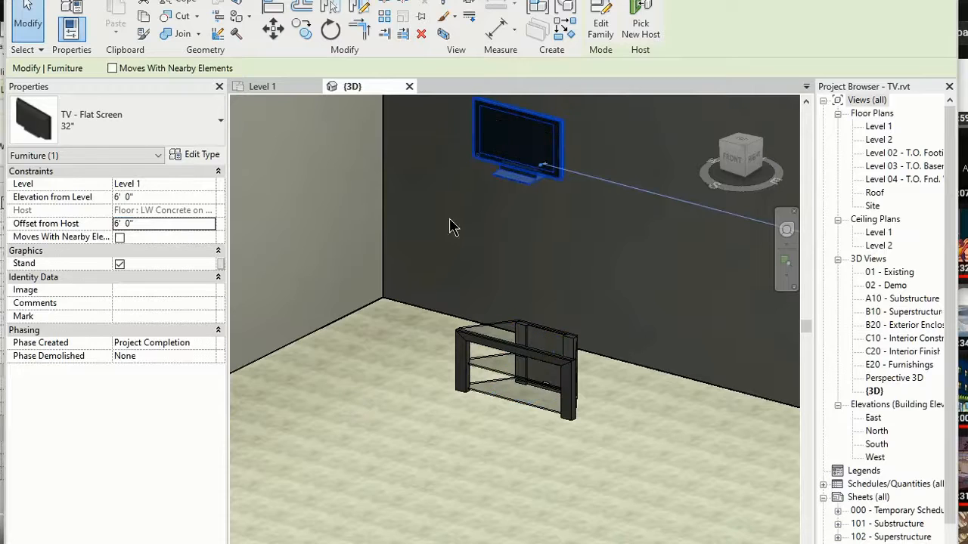
pyautogui.moveTo(511, 184)
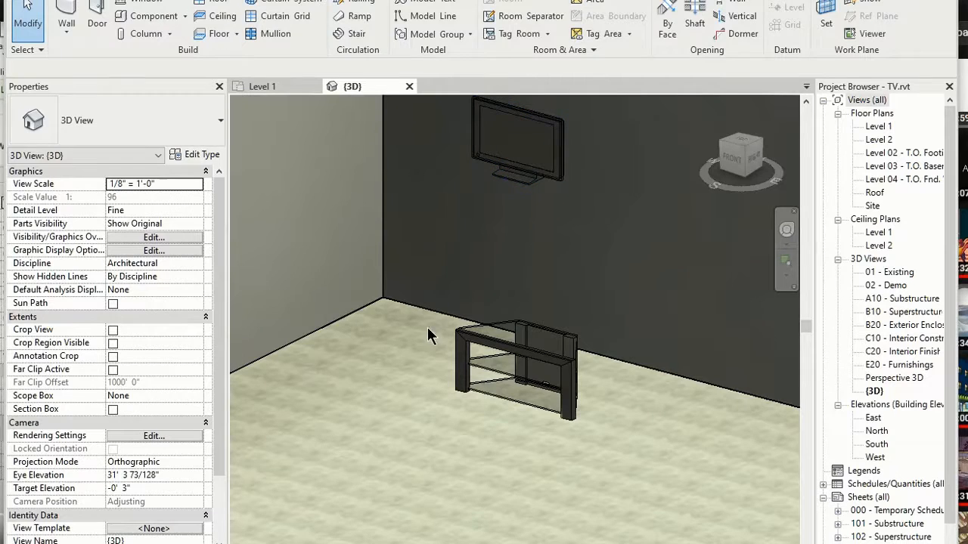
pyautogui.click(518, 140)
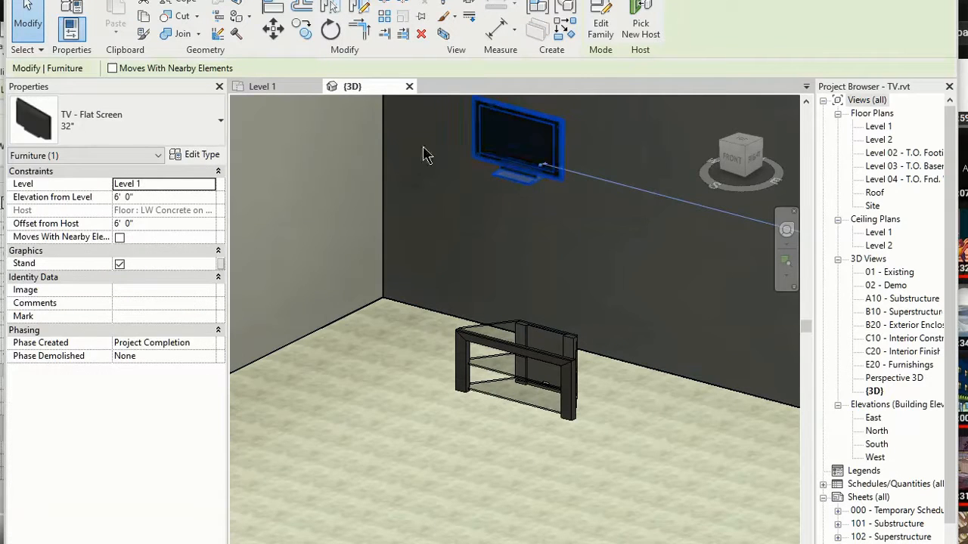
pyautogui.moveTo(352, 291)
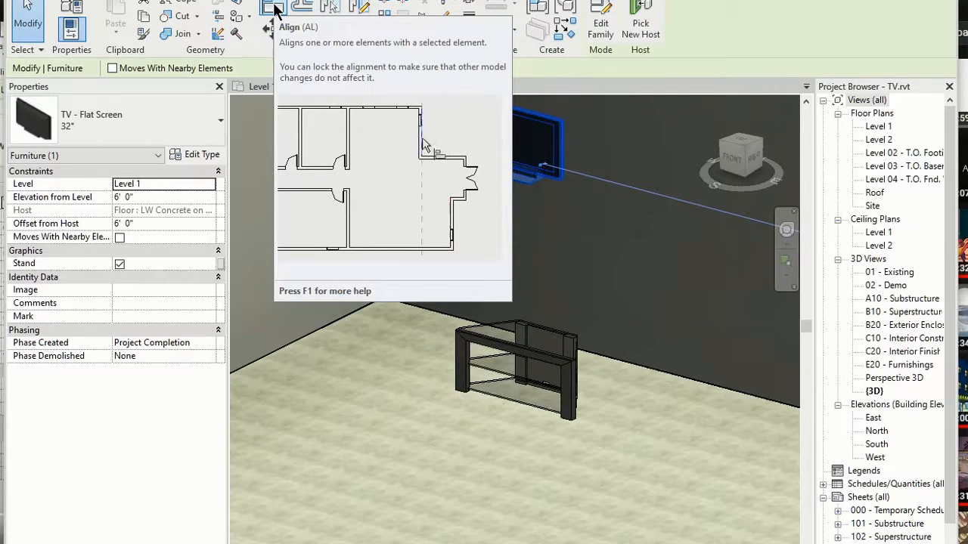
pyautogui.moveTo(454, 219)
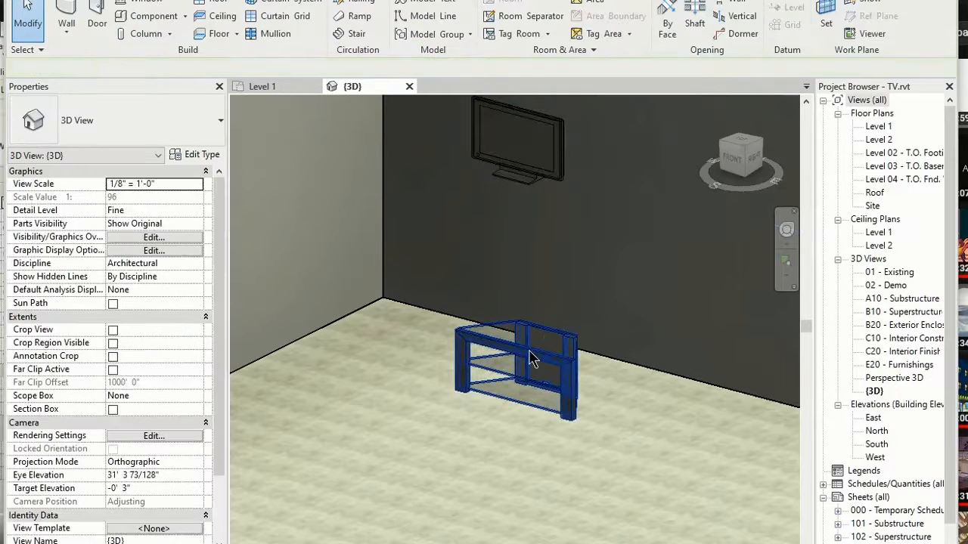
# Step: Pick the glass stand's top rail as the alignment reference for the TV
pyautogui.click(518, 363)
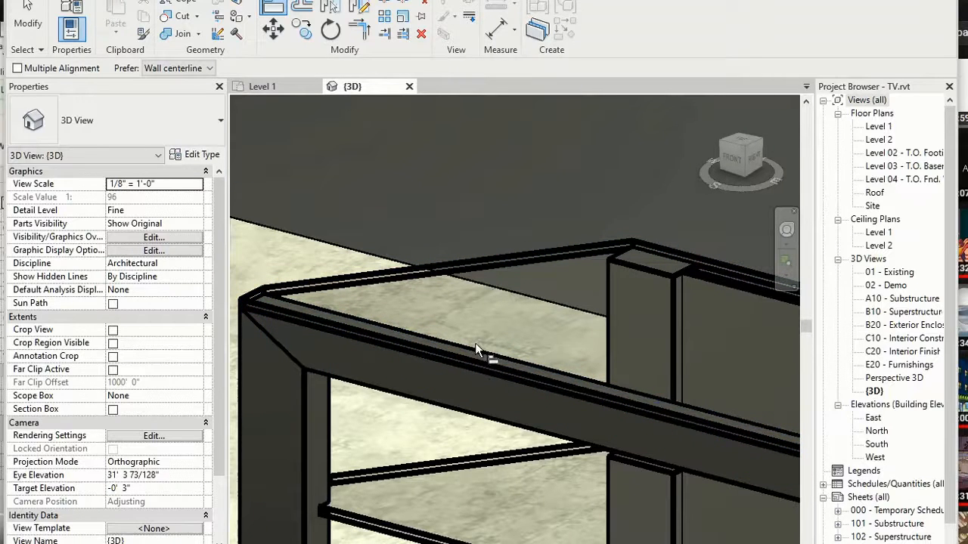
pyautogui.moveTo(386, 311)
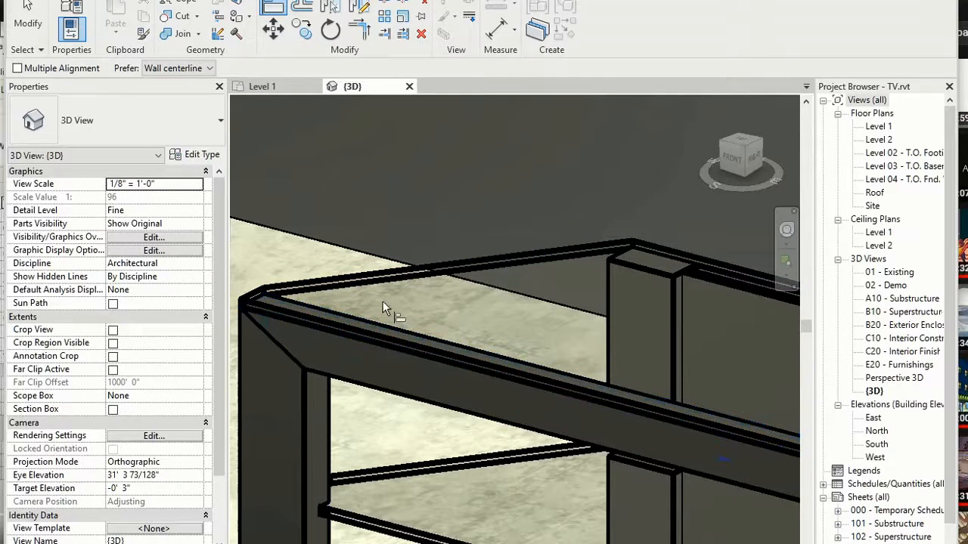
pyautogui.moveTo(363, 291)
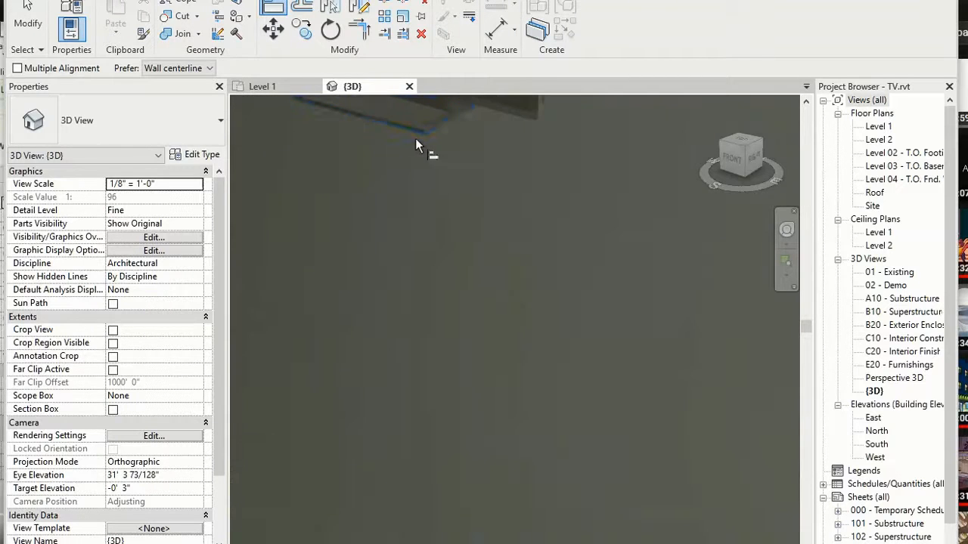
pyautogui.moveTo(422, 142)
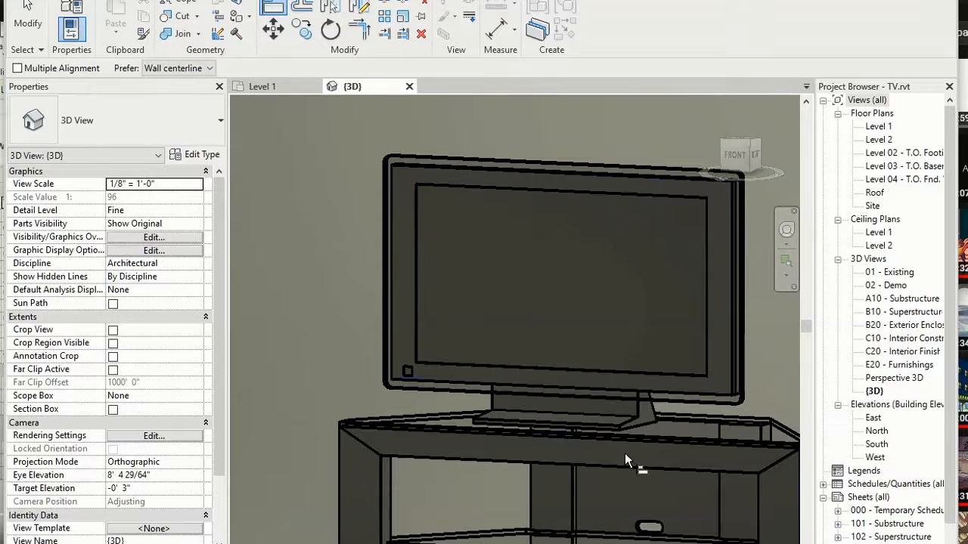
pyautogui.click(564, 412)
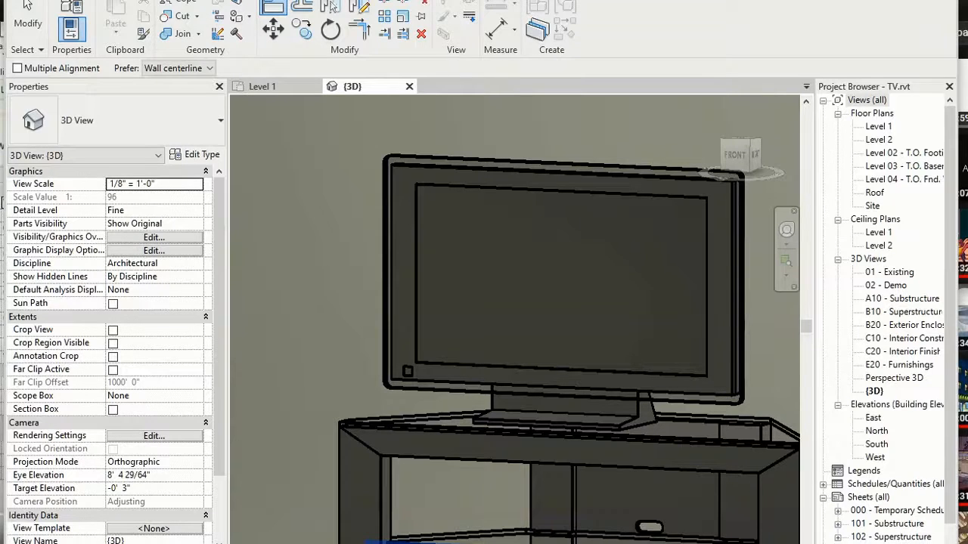
pyautogui.press('alt+tab')
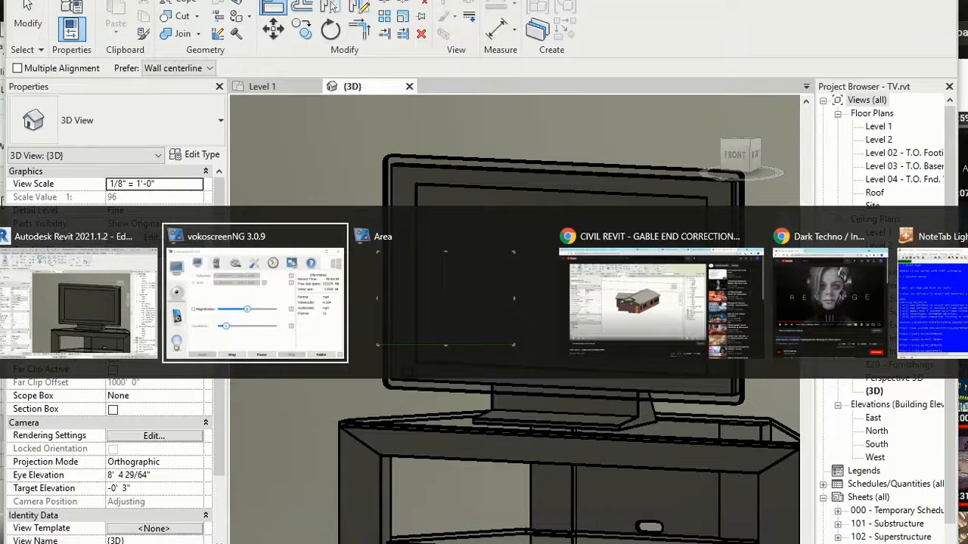